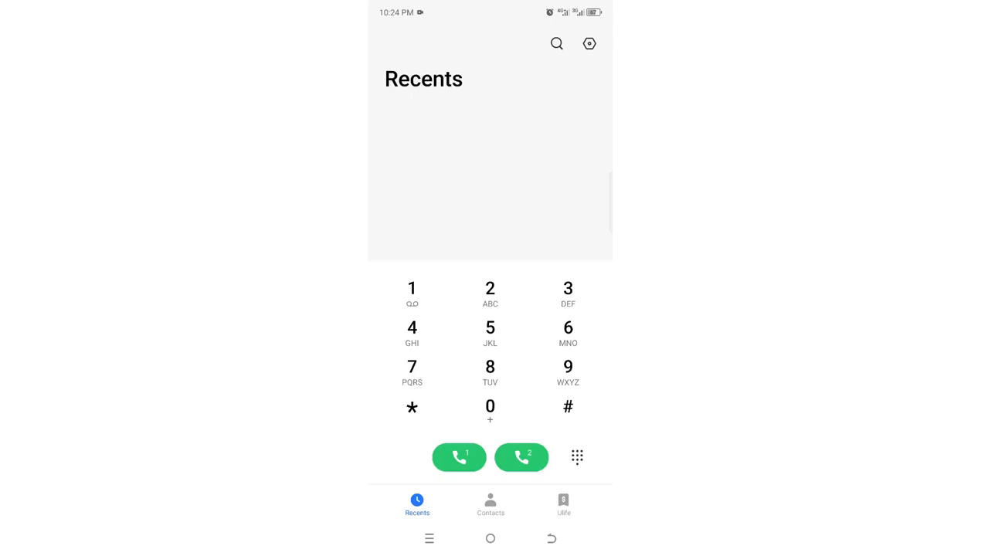
# Dial *811# and send it to open the Skiza service menu
pyautogui.click(411, 408)
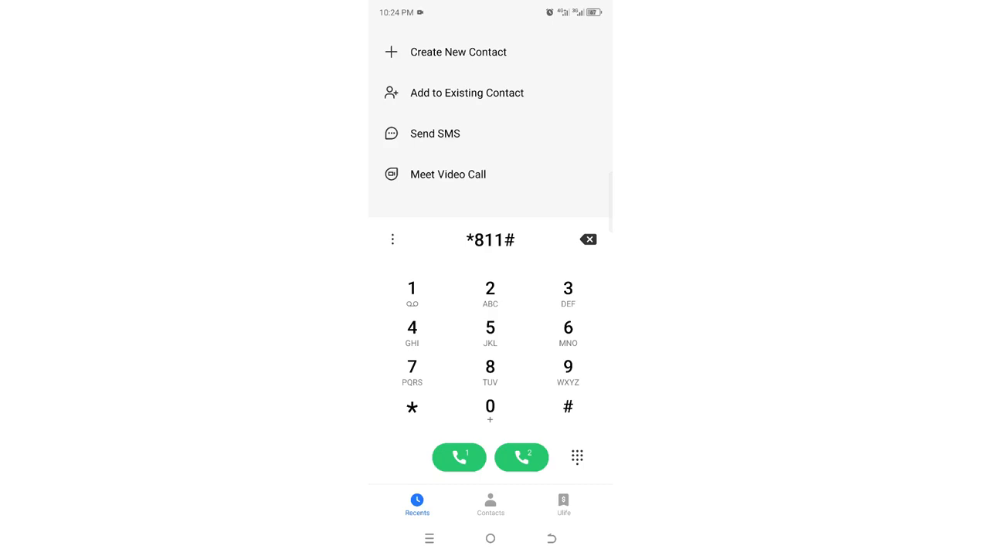
pyautogui.click(459, 458)
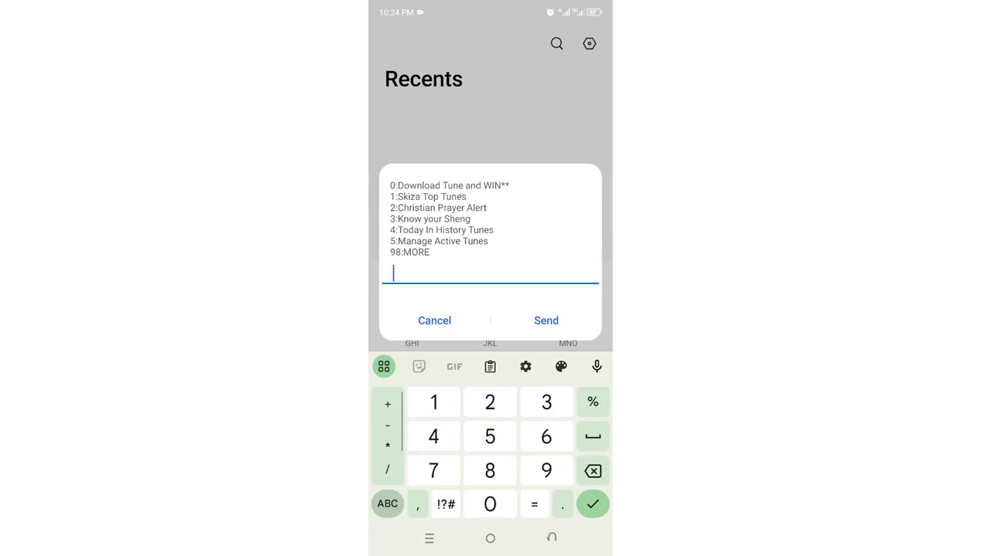
# Reply 5 for Manage Active Tunes, then 1 for Skiza Tunes to list active tunes
pyautogui.write('5')
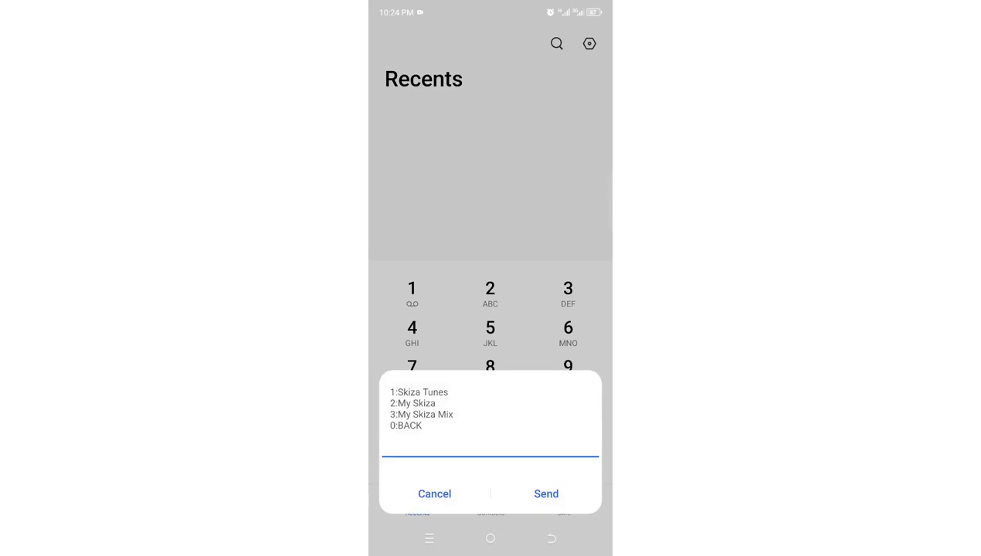
pyautogui.click(489, 452)
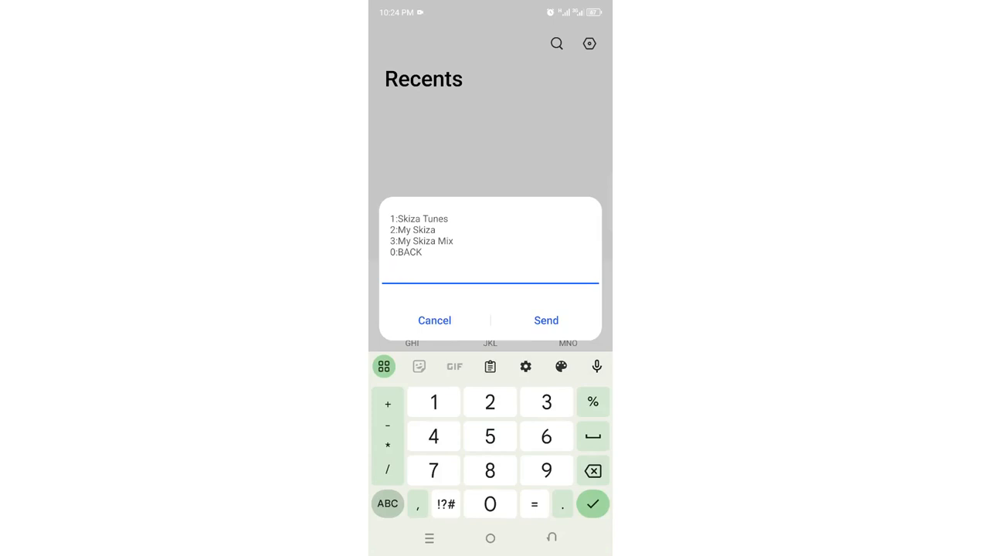
pyautogui.click(433, 402)
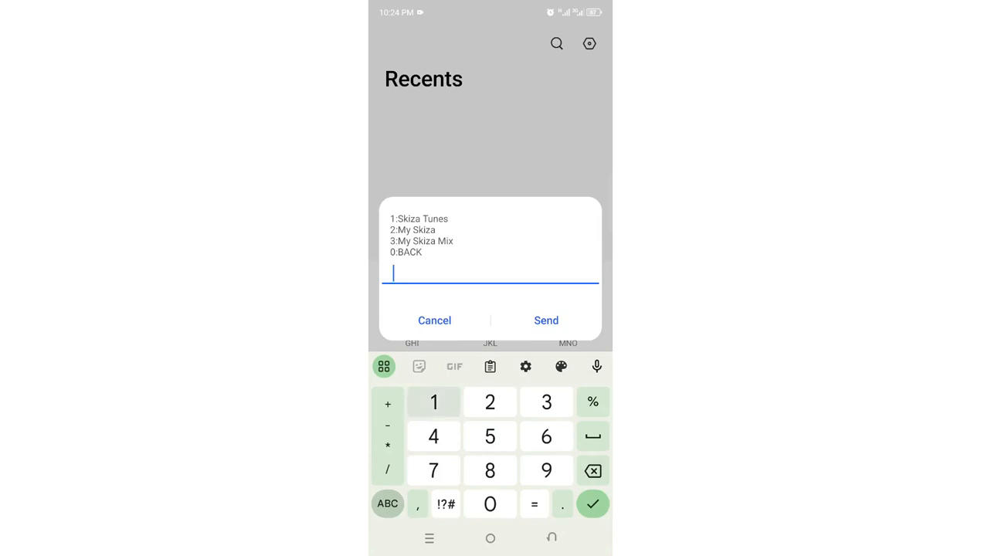
pyautogui.click(547, 320)
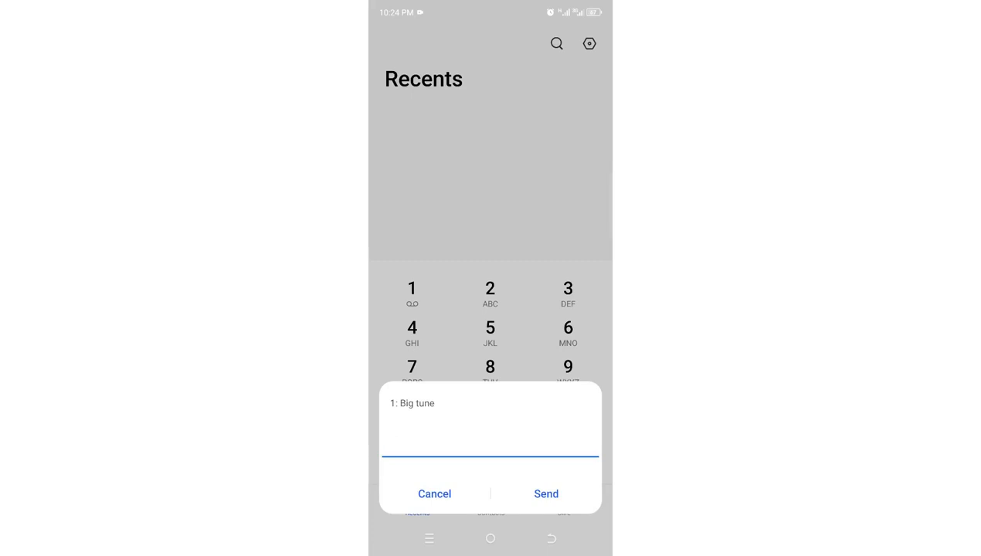
# Select the Big tune entry so the service confirms 'Tone deleted successfully'
pyautogui.click(490, 432)
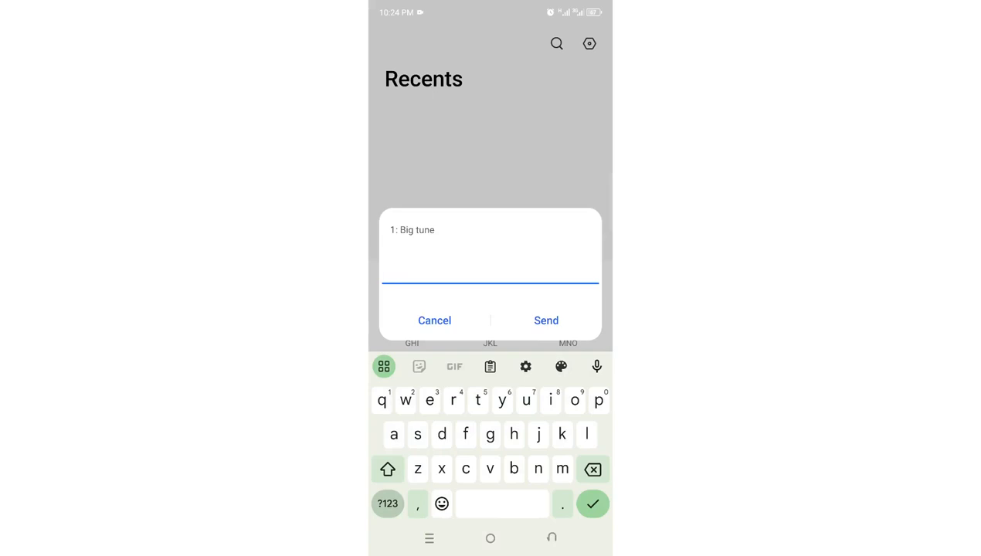
pyautogui.click(387, 503)
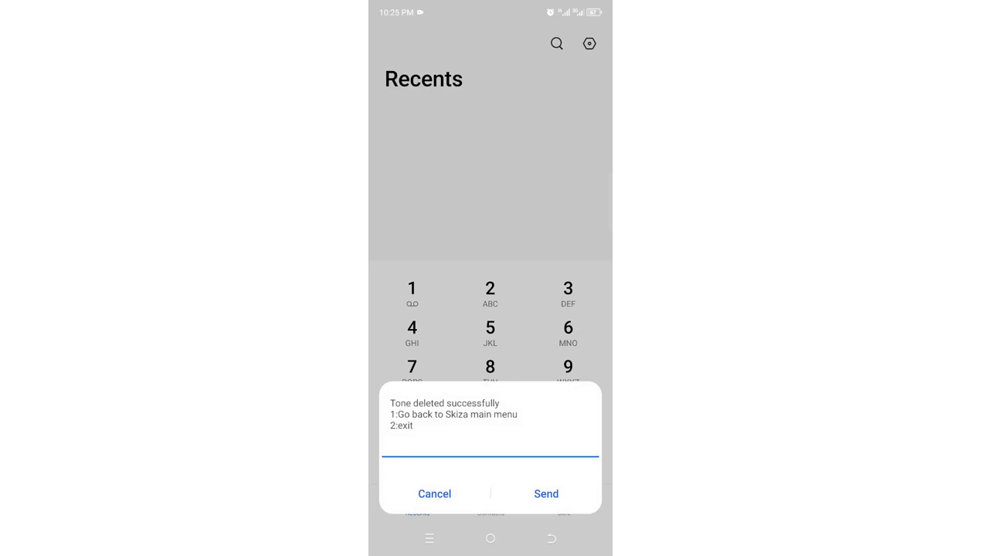
# Reply 2 to exit the session and dismiss the Safaricom thank-you message
pyautogui.click(490, 448)
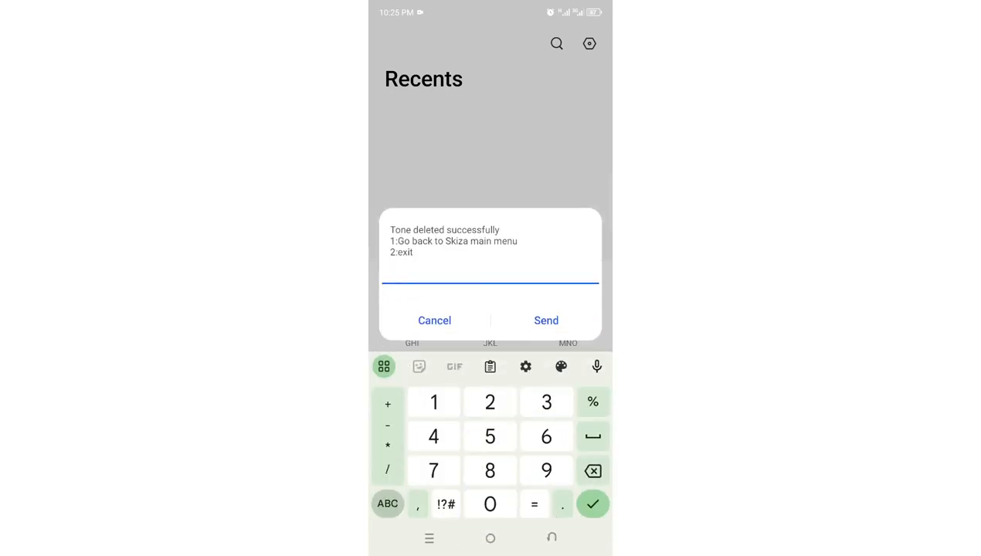
pyautogui.click(546, 320)
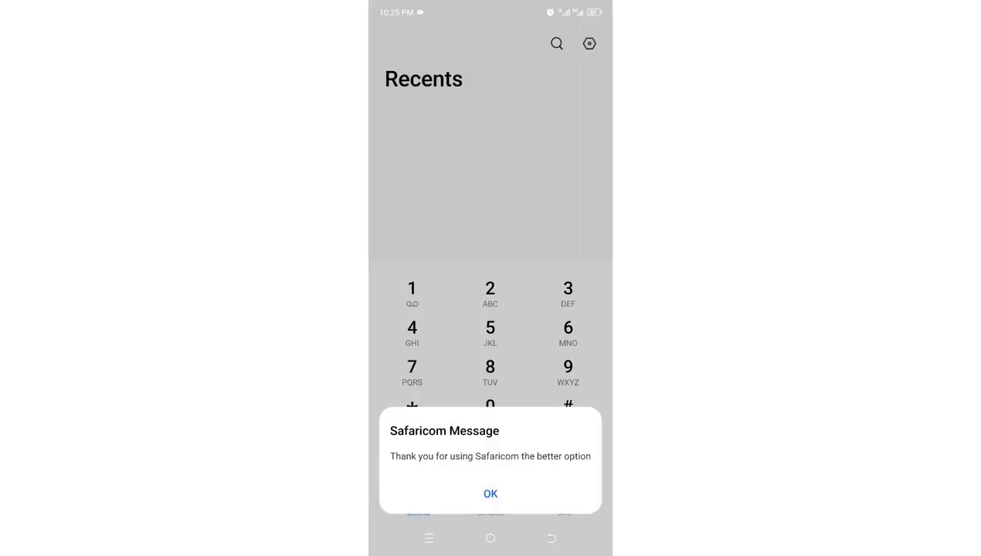
pyautogui.click(490, 494)
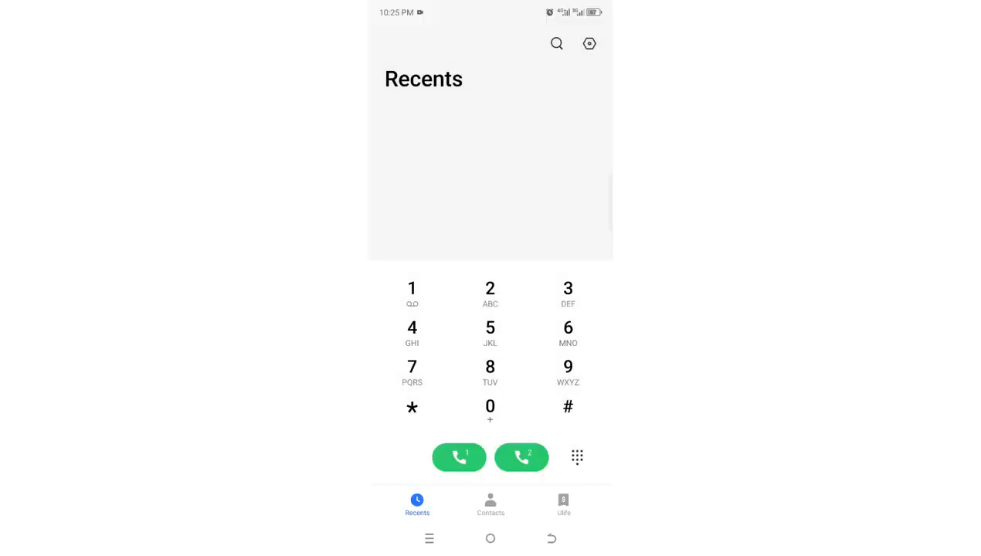